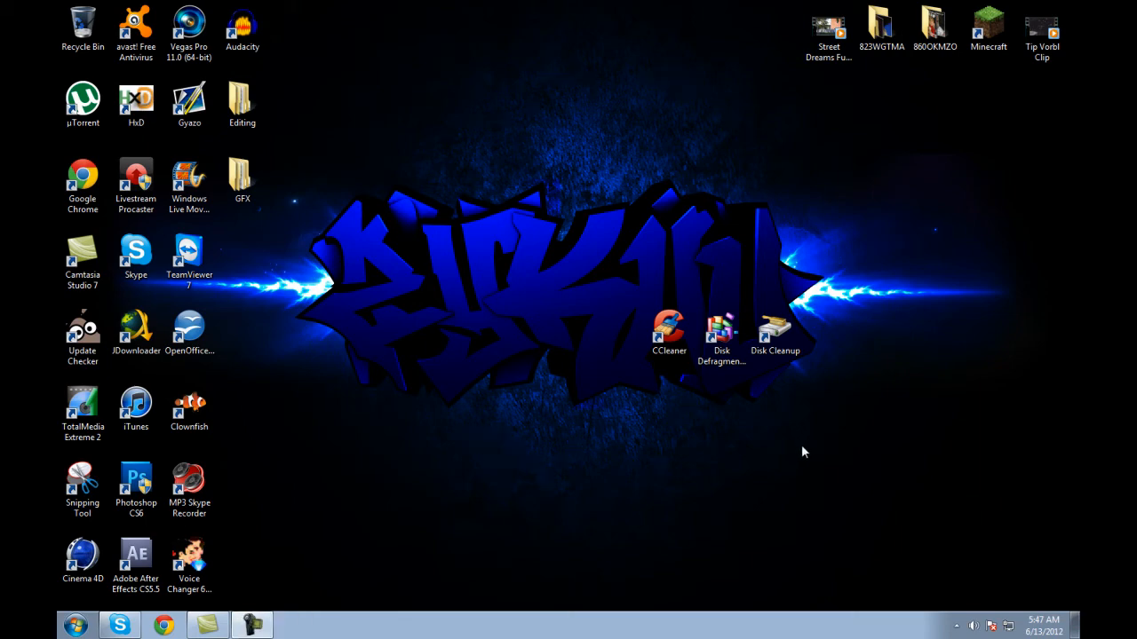
{"action": "mouse_move", "coordinate": [799, 490]}
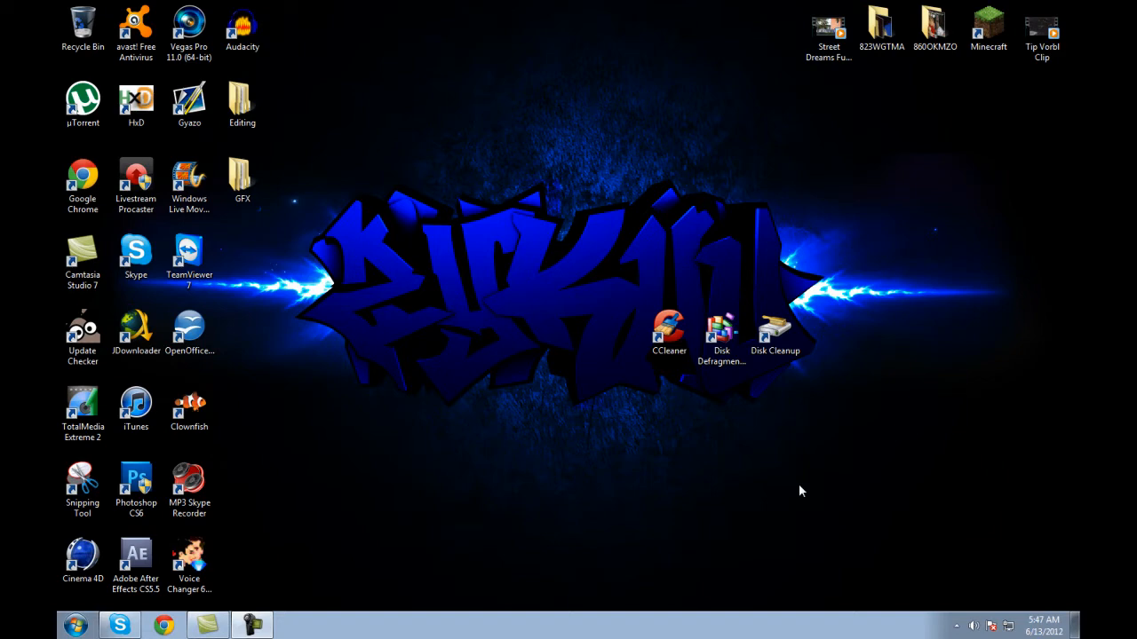
- Search 'disk' from the Start menu, then dismiss the results without launching anything
{"action": "left_click", "coordinate": [678, 334]}
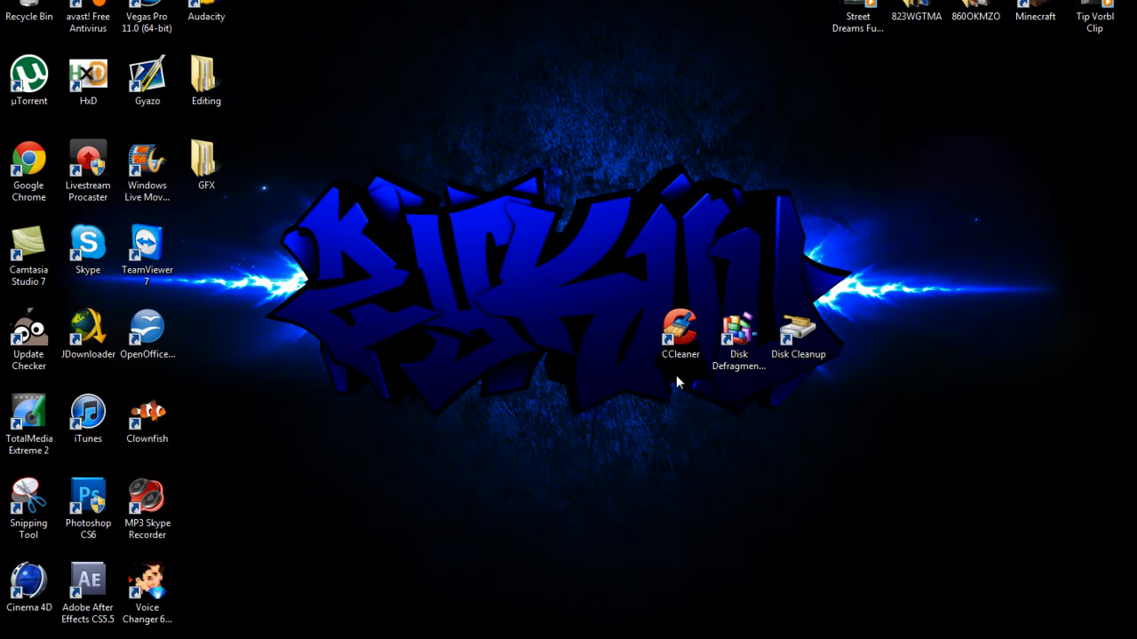
{"action": "mouse_move", "coordinate": [700, 380]}
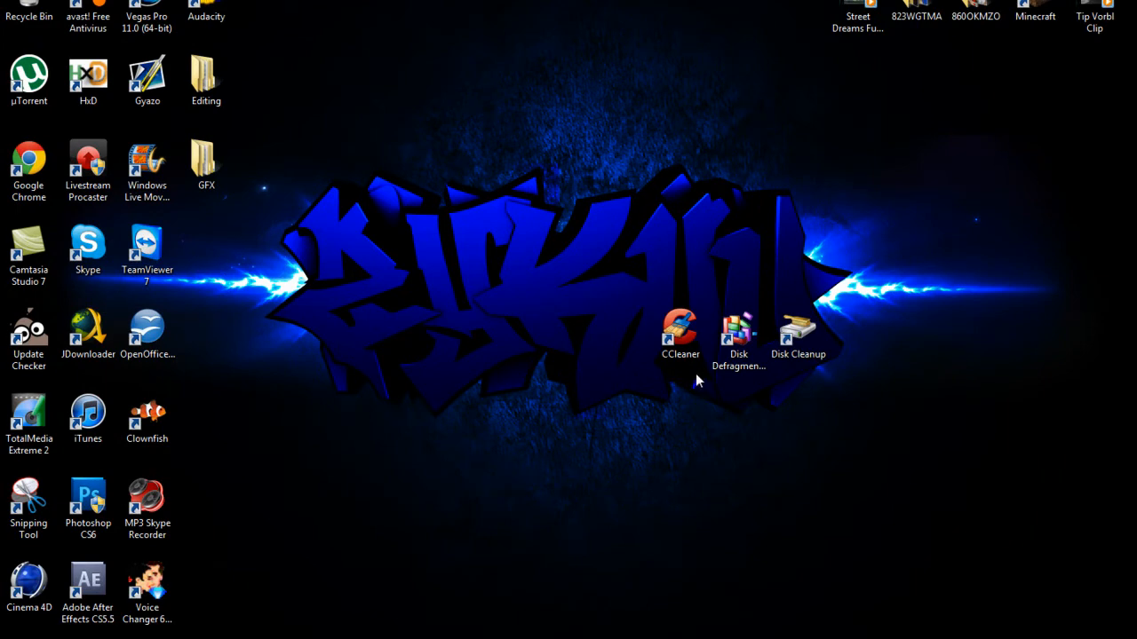
{"action": "mouse_move", "coordinate": [771, 373]}
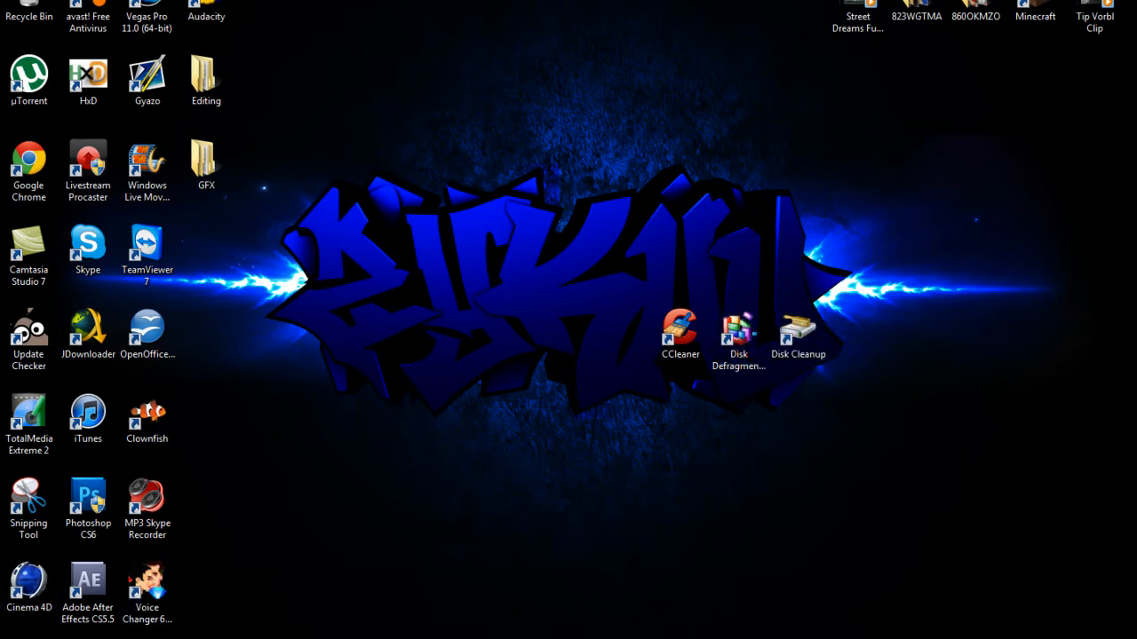
{"action": "left_click", "coordinate": [14, 636]}
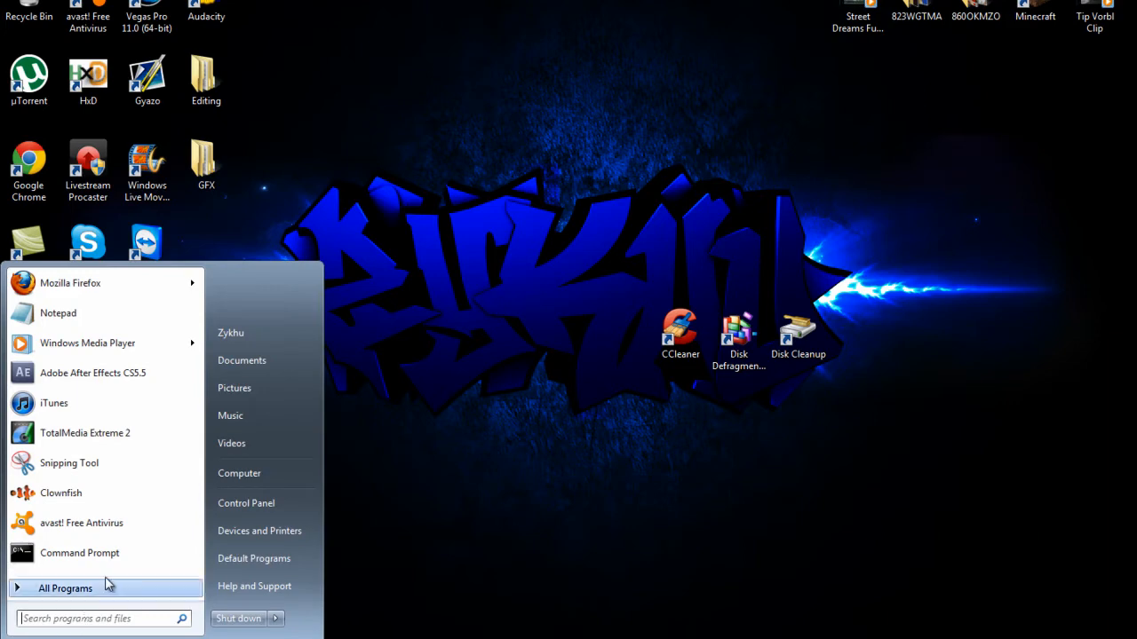
{"action": "mouse_move", "coordinate": [104, 618]}
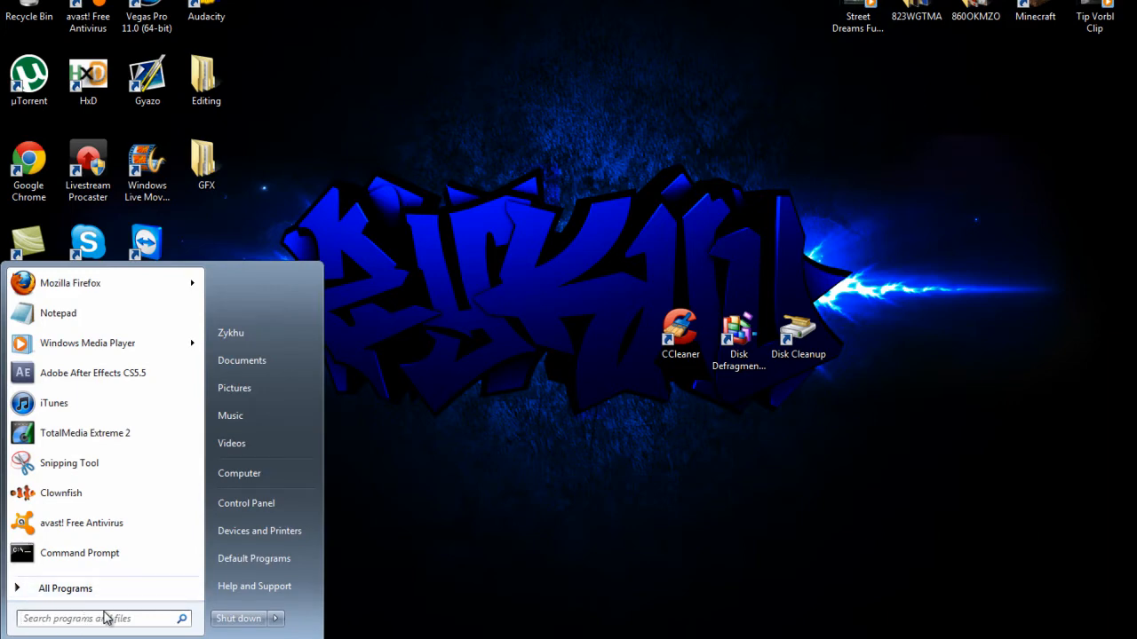
{"action": "type", "text": "disk"}
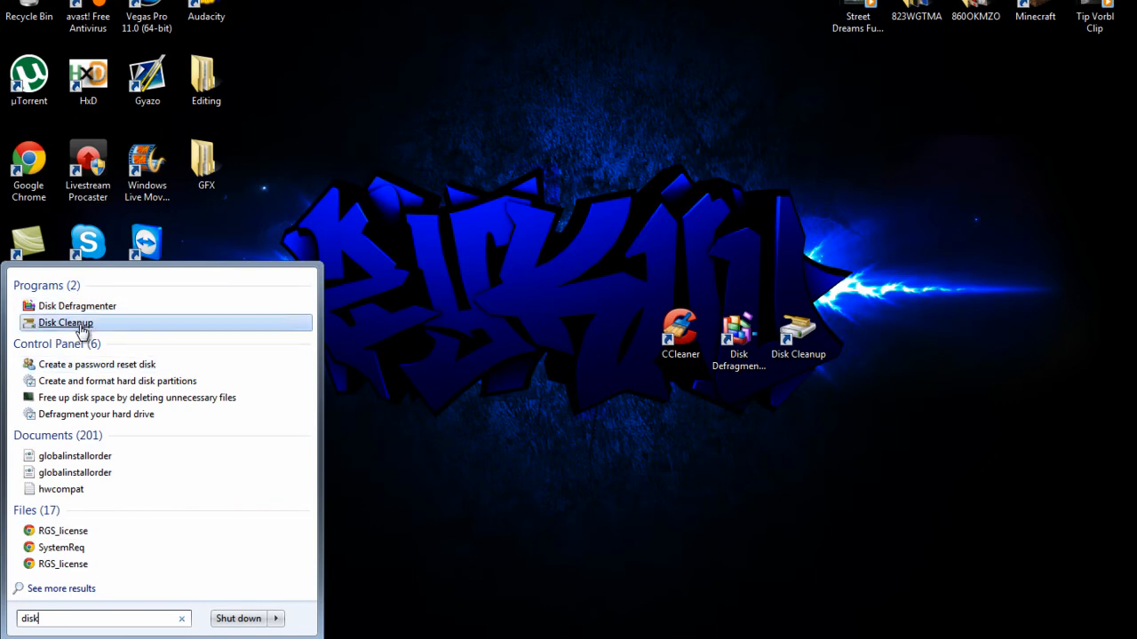
{"action": "mouse_move", "coordinate": [78, 306]}
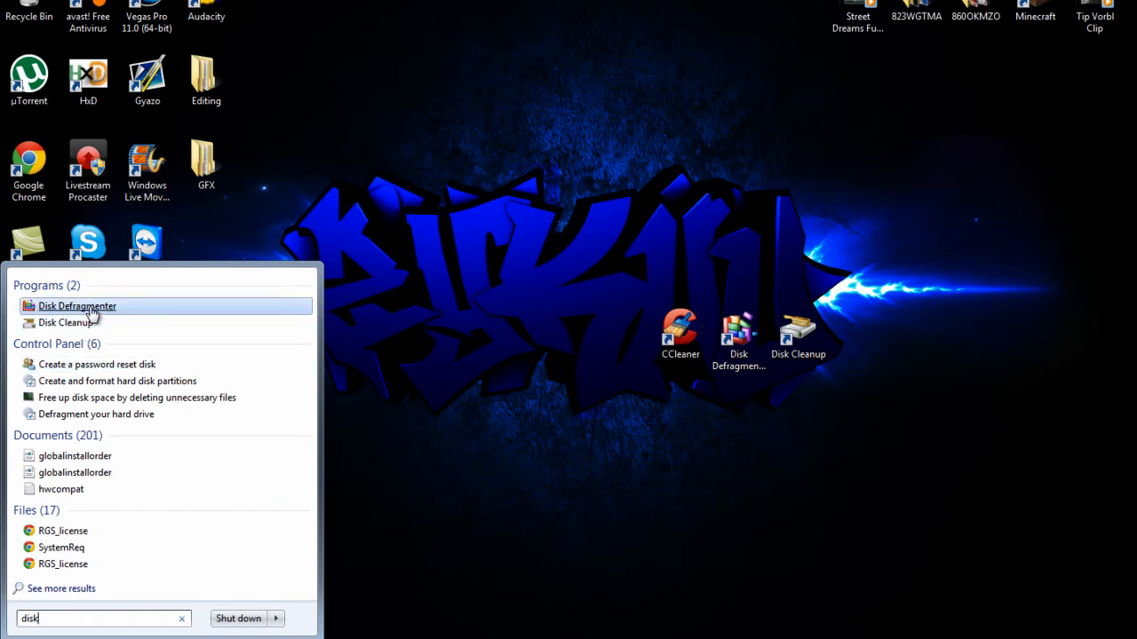
{"action": "key", "text": "Backspace"}
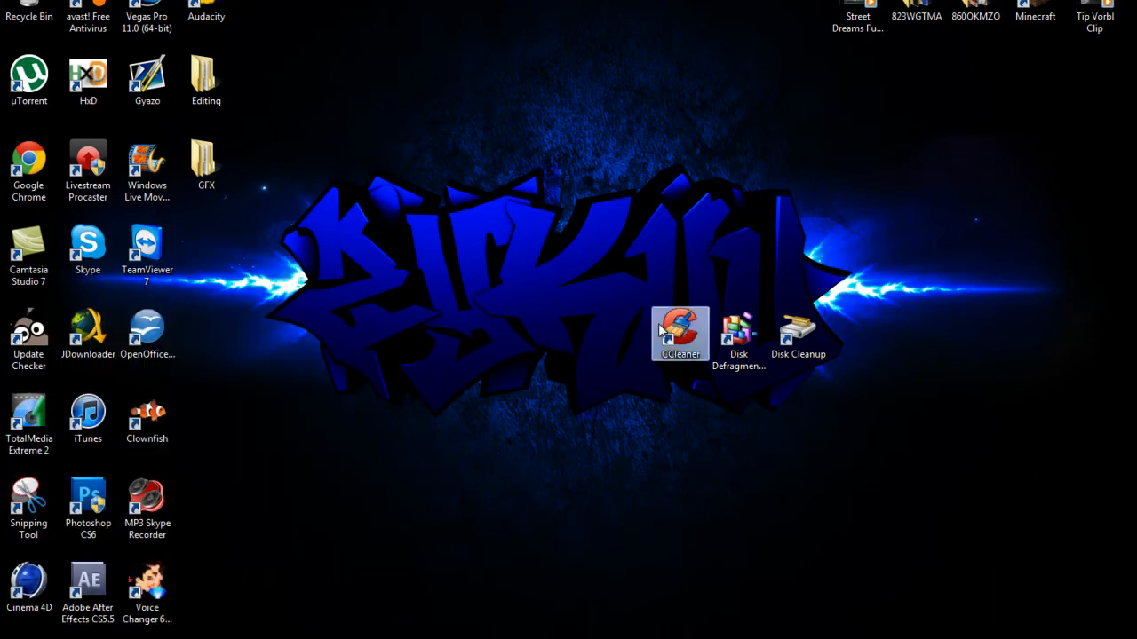
- Launch CCleaner, run the cleaner to completion with 0 bytes removed, and close it
{"action": "double_click", "coordinate": [680, 334]}
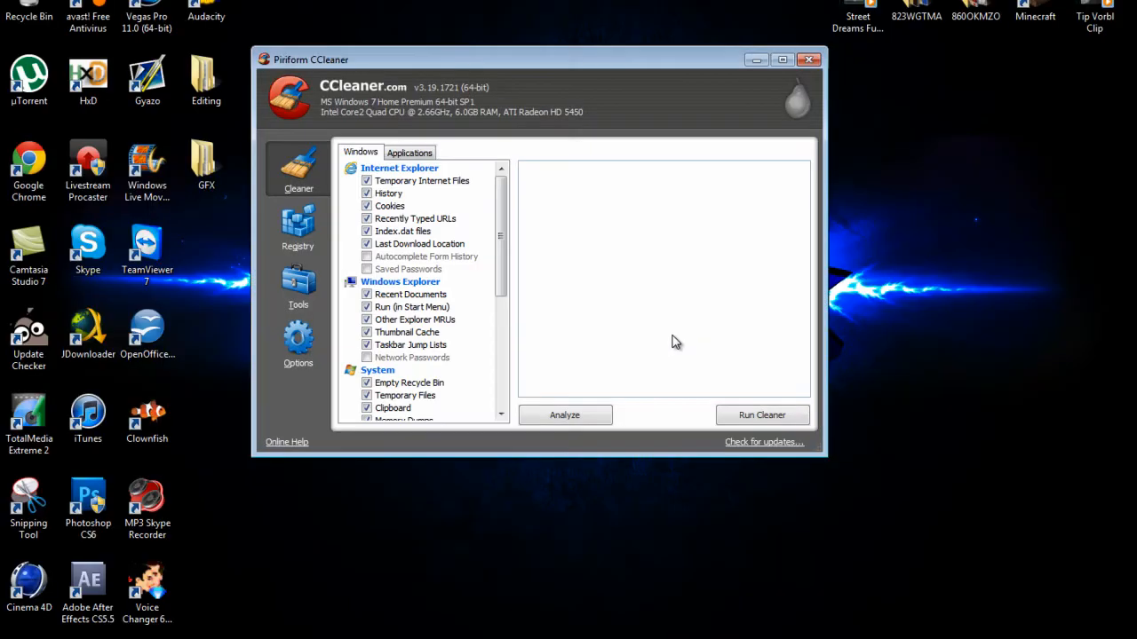
{"action": "left_click", "coordinate": [810, 61]}
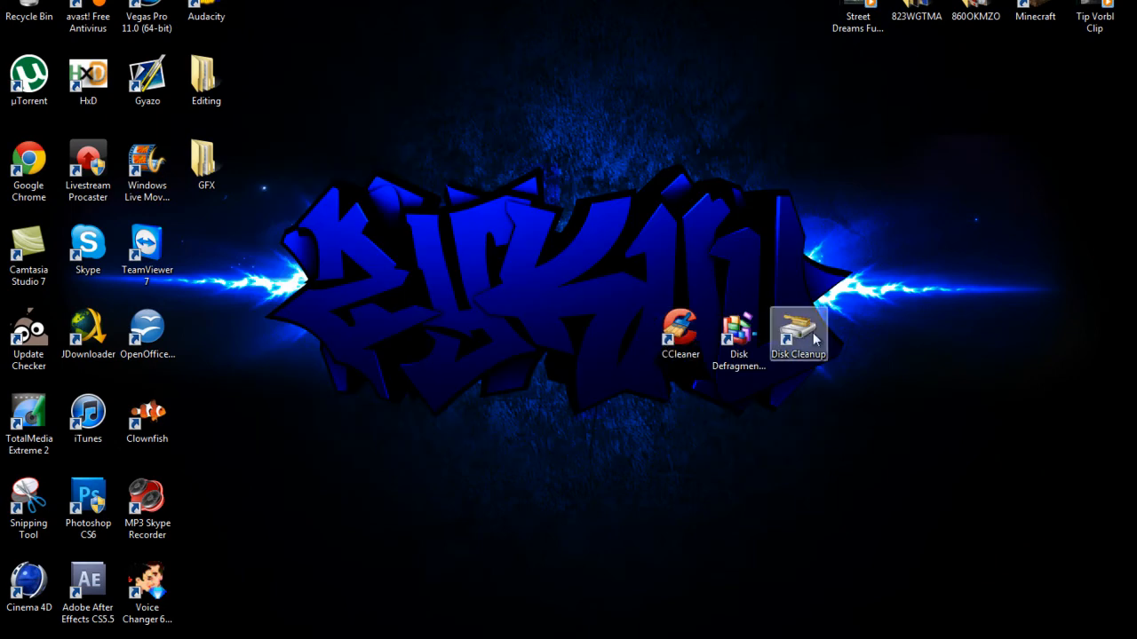
{"action": "mouse_move", "coordinate": [560, 458]}
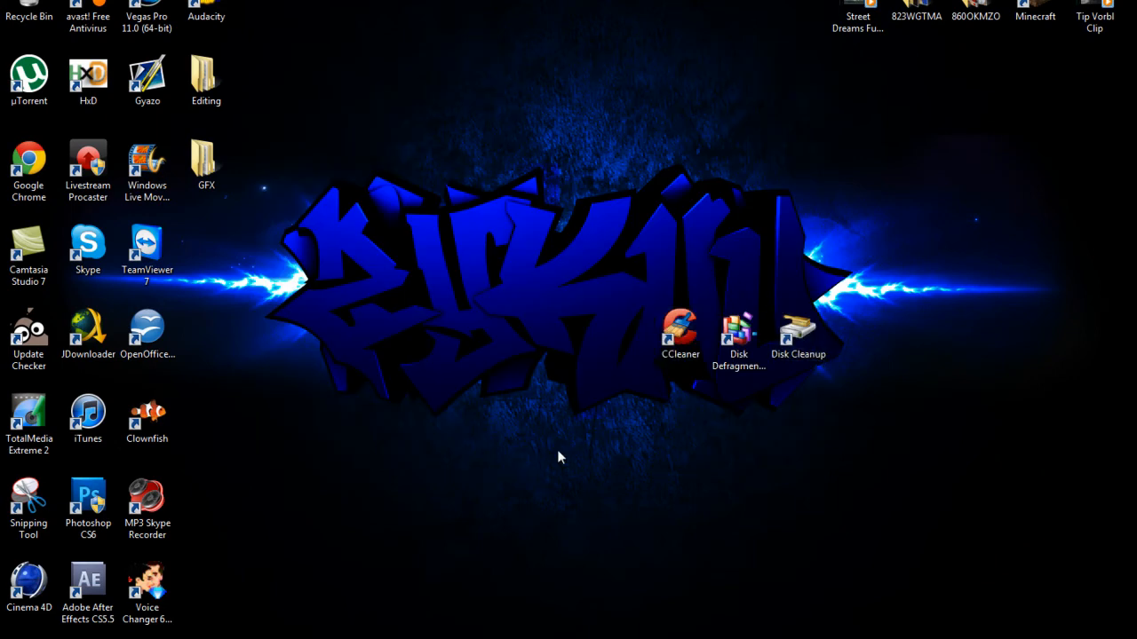
{"action": "double_click", "coordinate": [681, 329]}
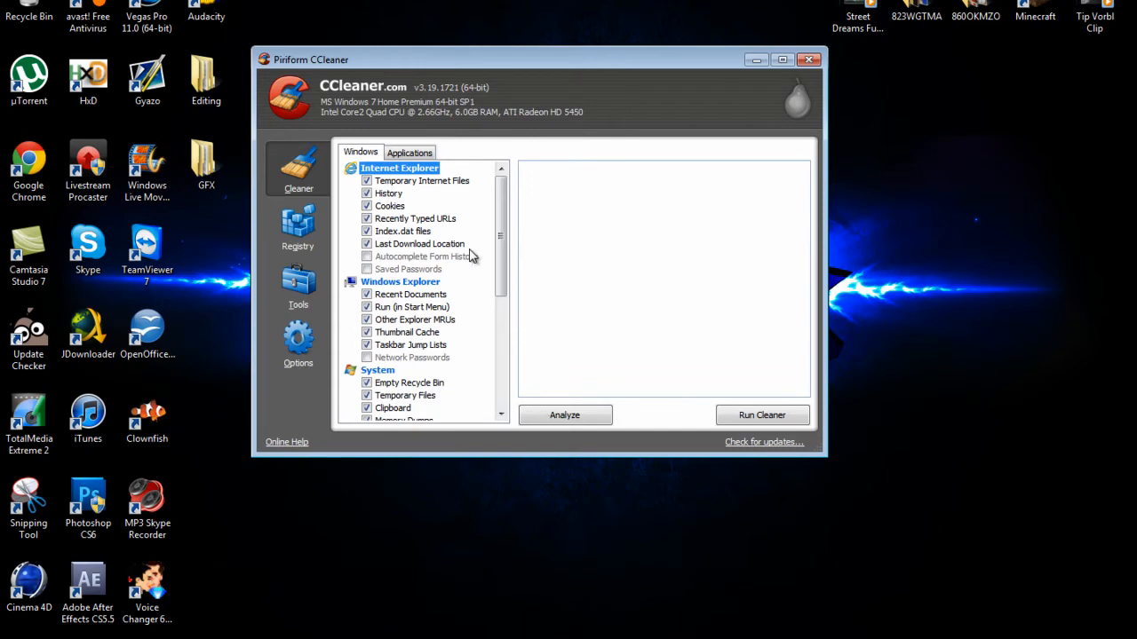
{"action": "mouse_move", "coordinate": [762, 416]}
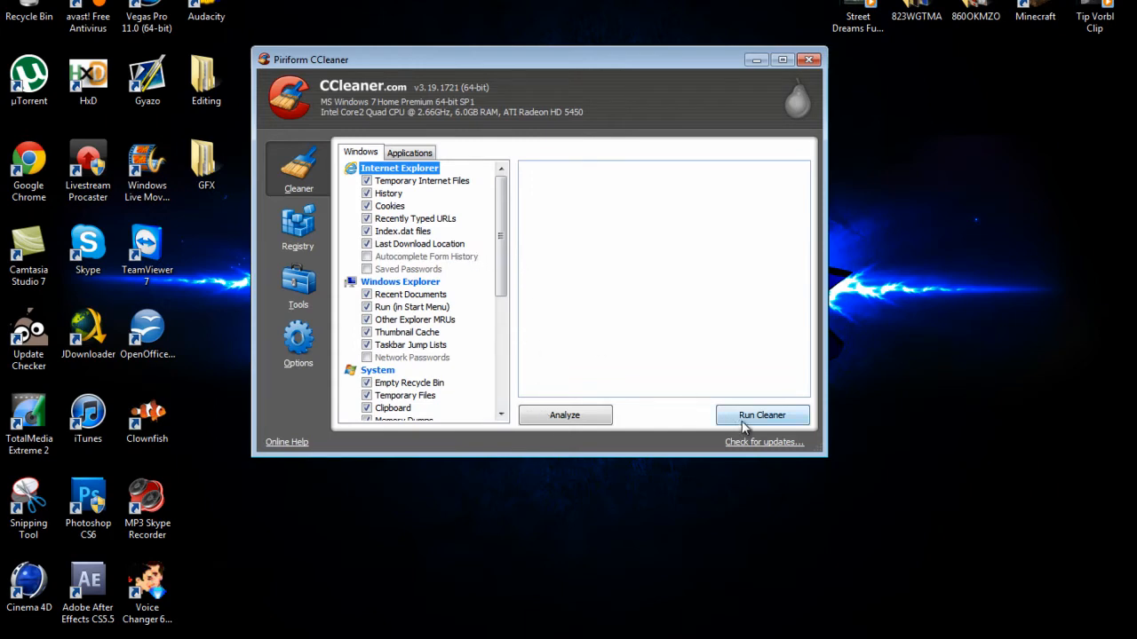
{"action": "left_click", "coordinate": [760, 416]}
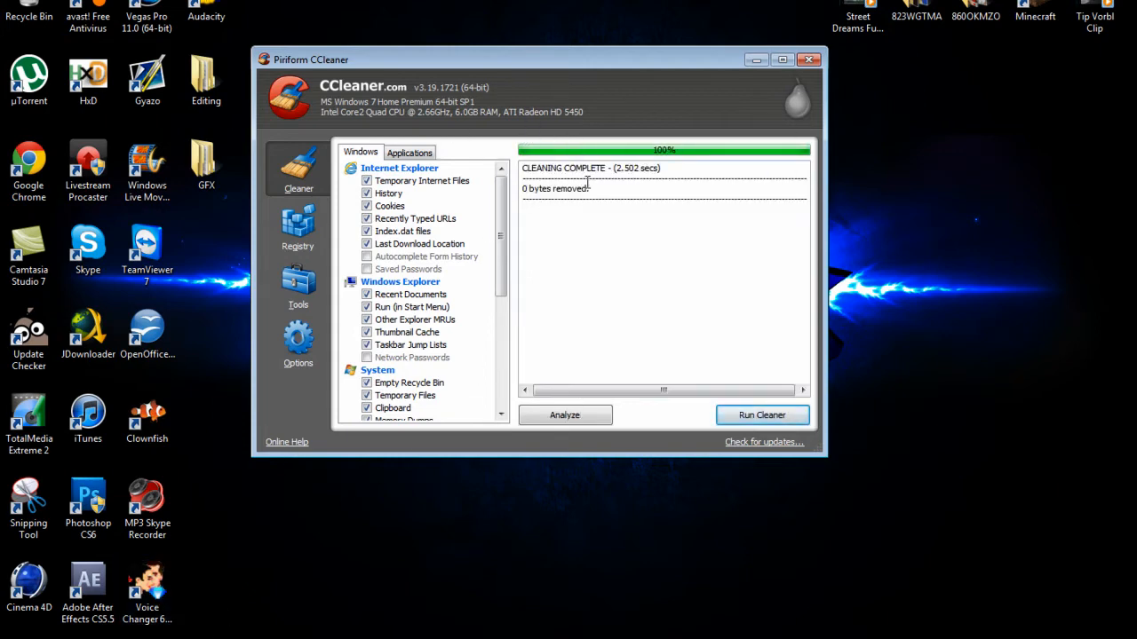
{"action": "mouse_move", "coordinate": [417, 286]}
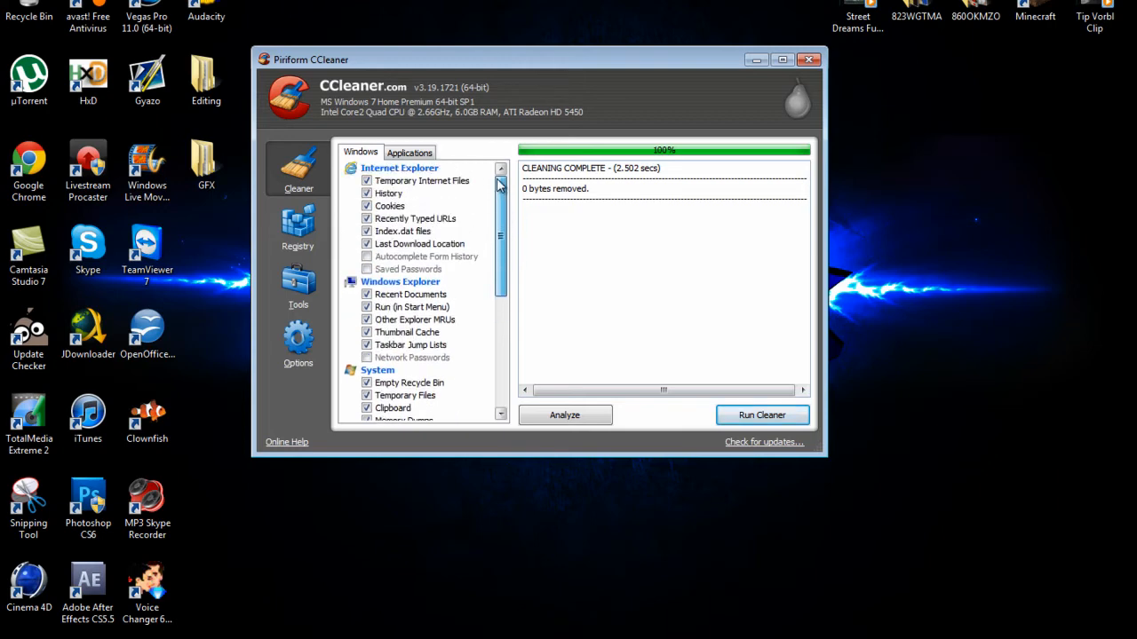
{"action": "scroll", "scroll_direction": "down", "scroll_amount": 3}
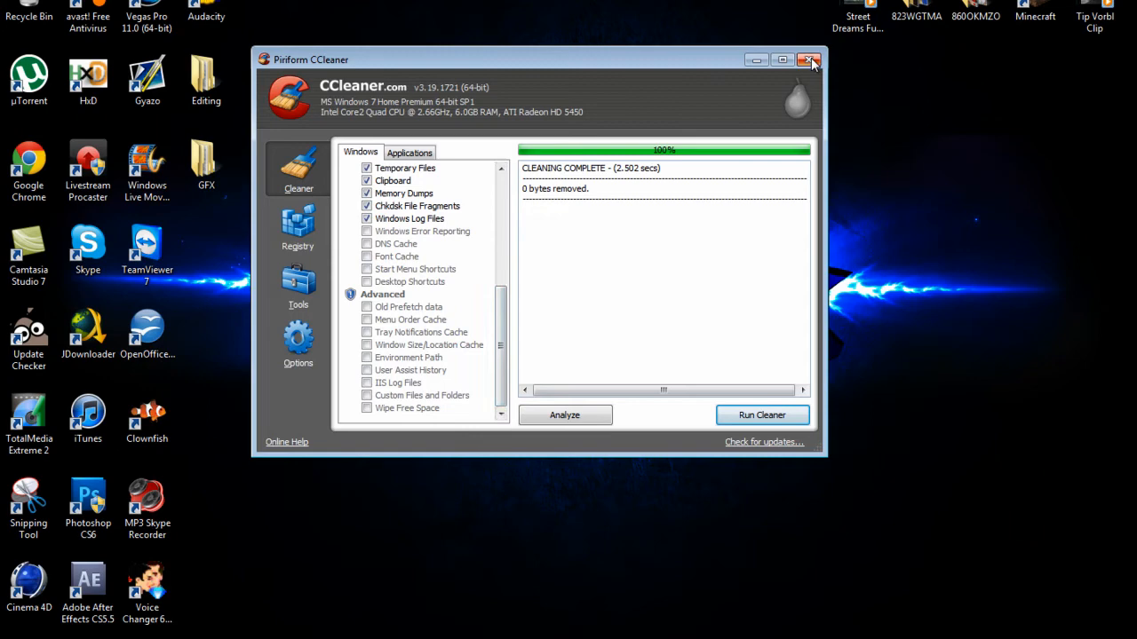
{"action": "left_click", "coordinate": [809, 60]}
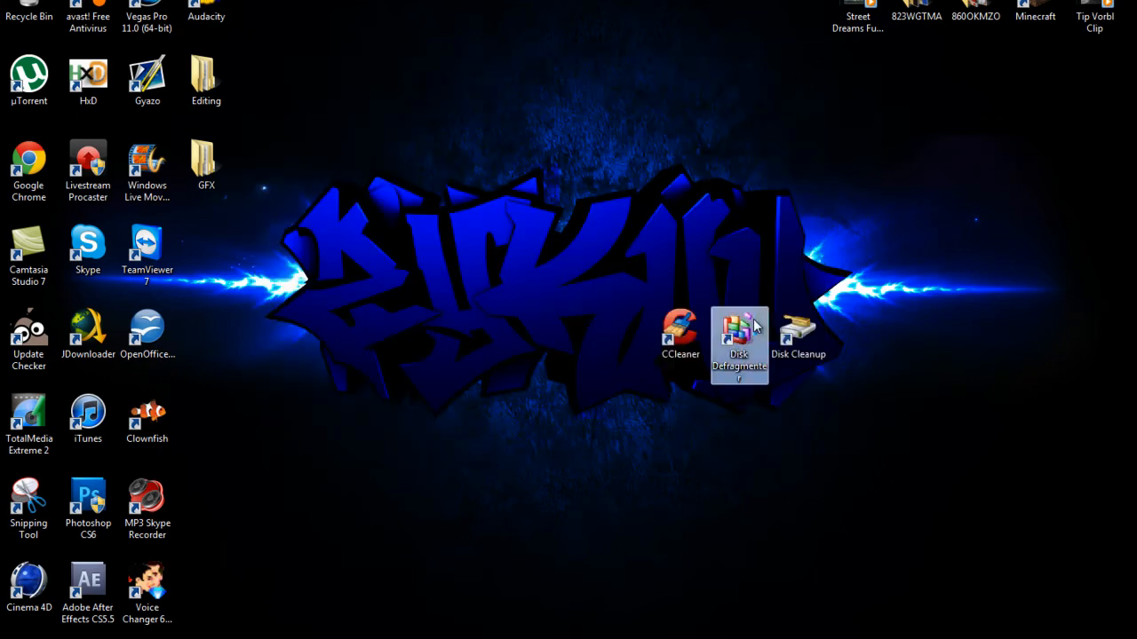
- Launch Disk Defragmenter showing Hard Drive (C:) at 0% fragmented, then close it
{"action": "double_click", "coordinate": [739, 334]}
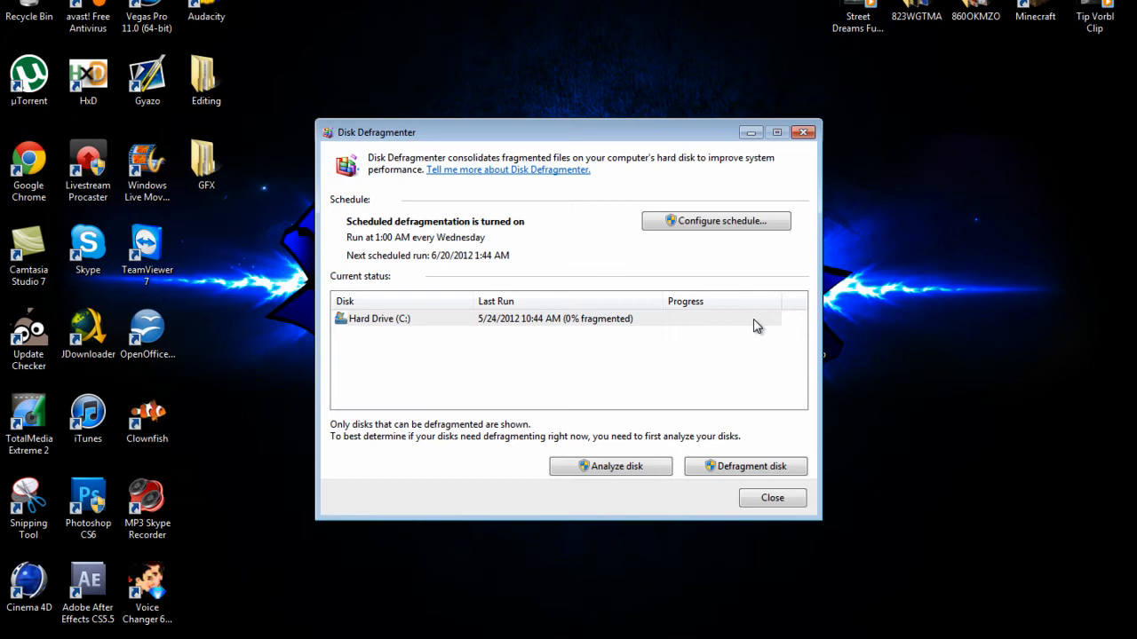
{"action": "mouse_move", "coordinate": [711, 327]}
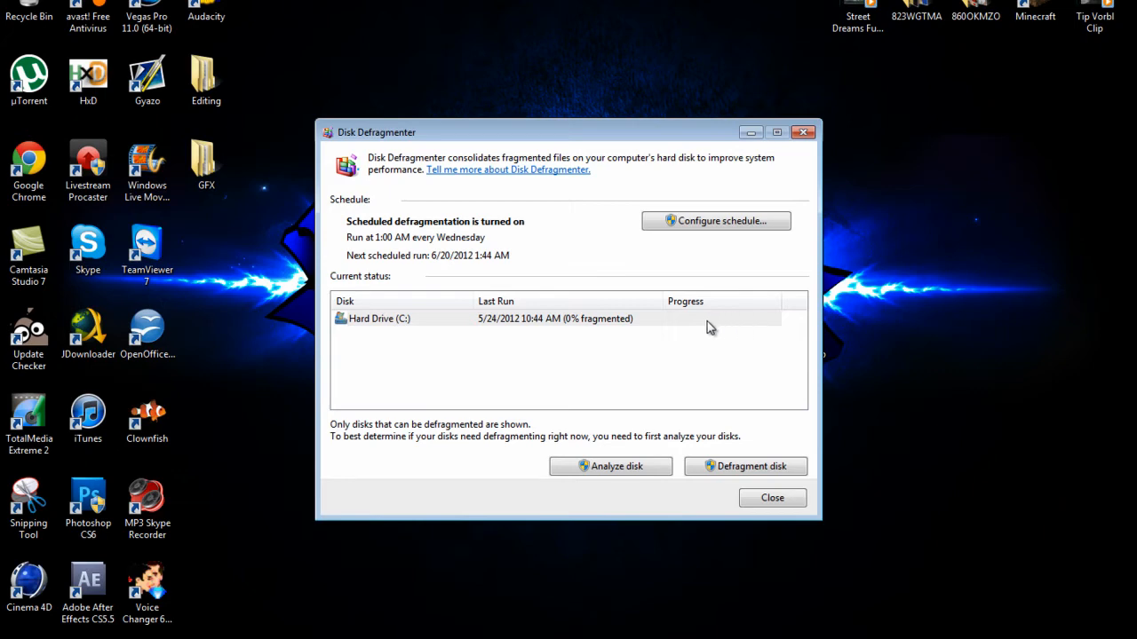
{"action": "mouse_move", "coordinate": [693, 327]}
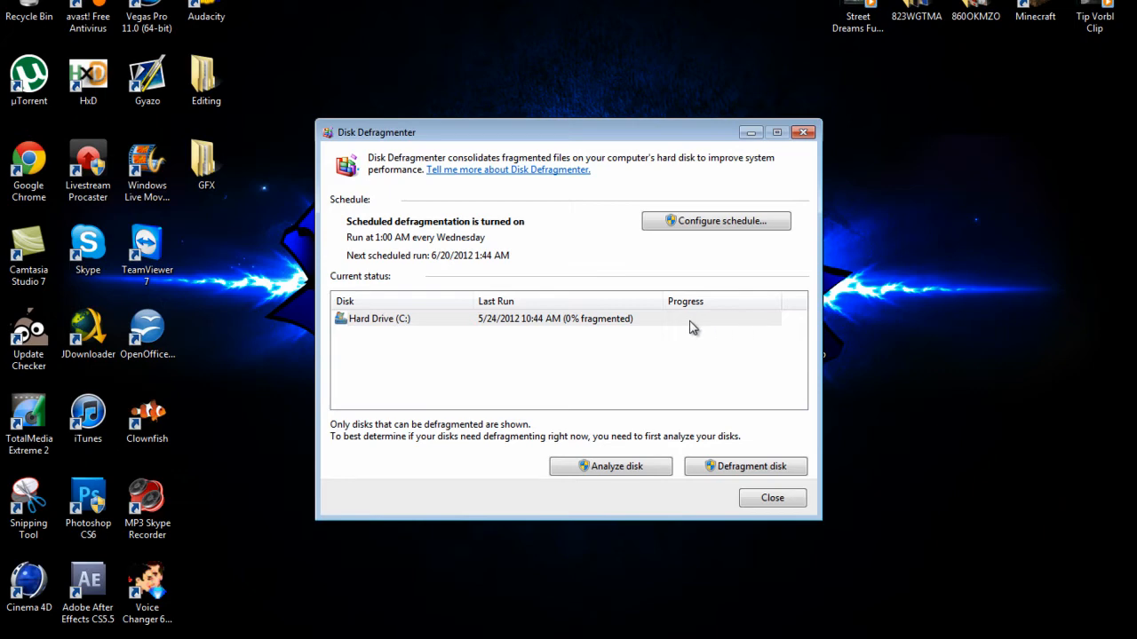
{"action": "mouse_move", "coordinate": [689, 334]}
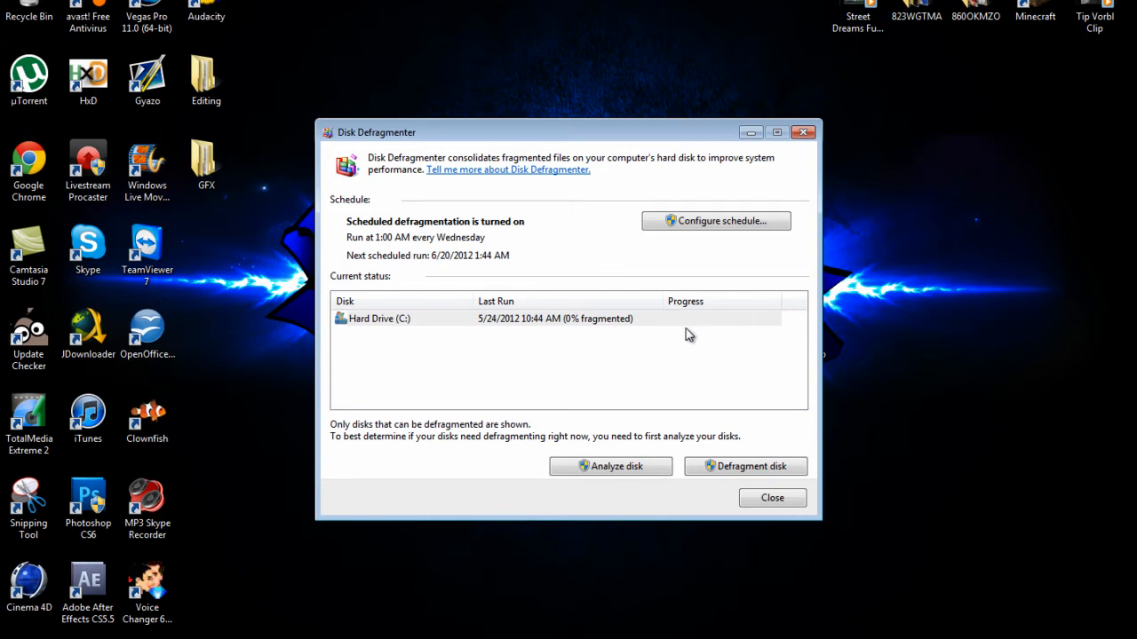
{"action": "mouse_move", "coordinate": [487, 326]}
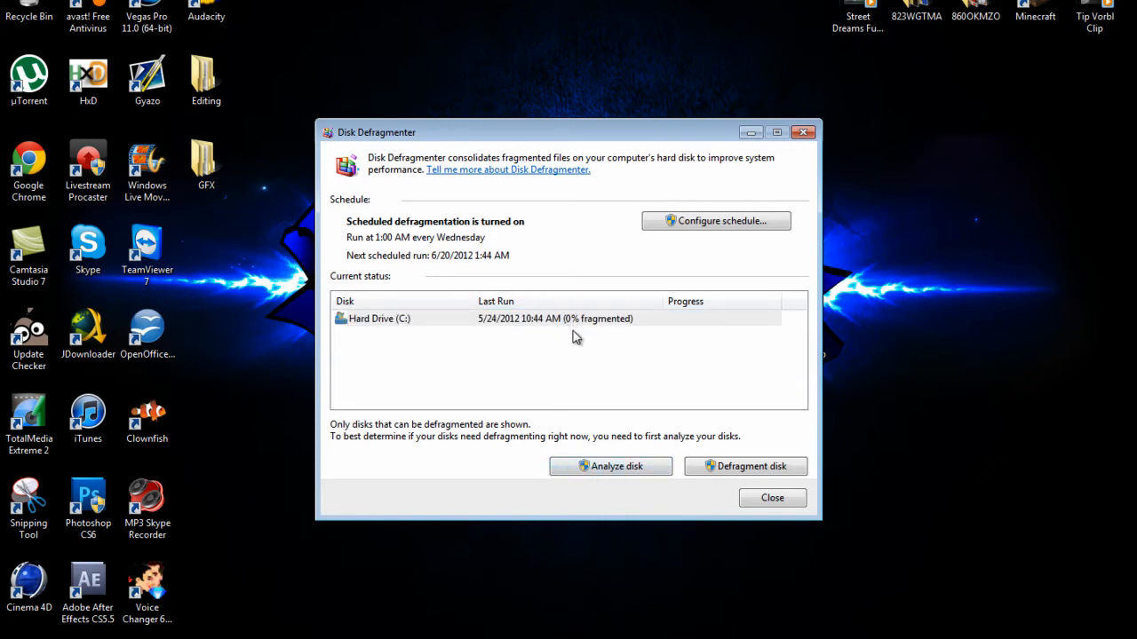
{"action": "mouse_move", "coordinate": [586, 336]}
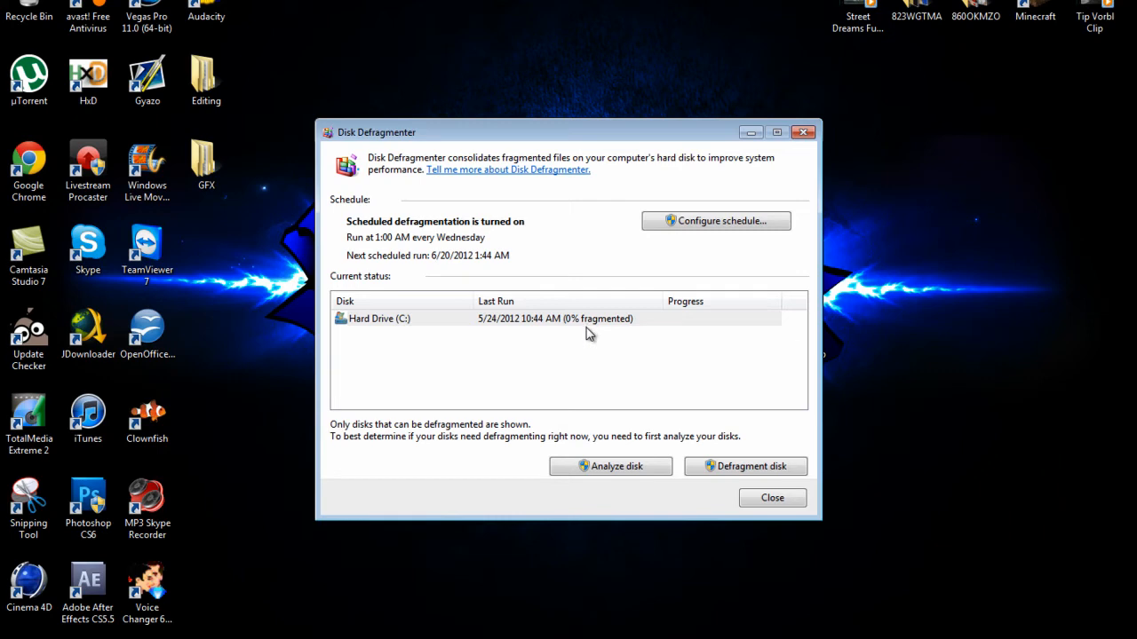
{"action": "mouse_move", "coordinate": [556, 319]}
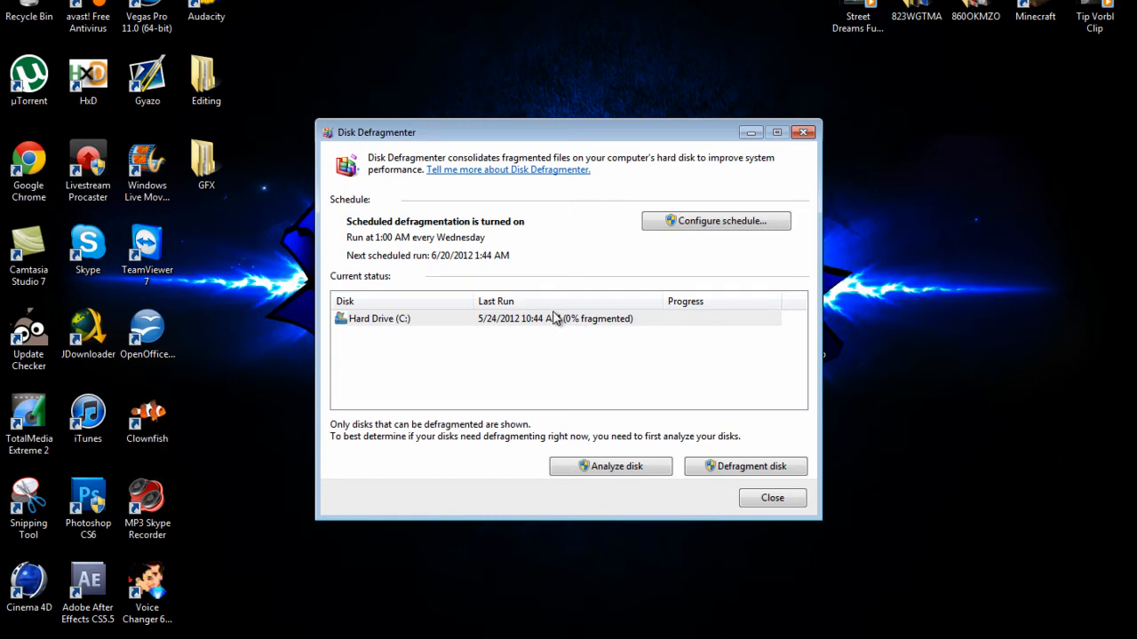
{"action": "mouse_move", "coordinate": [554, 323]}
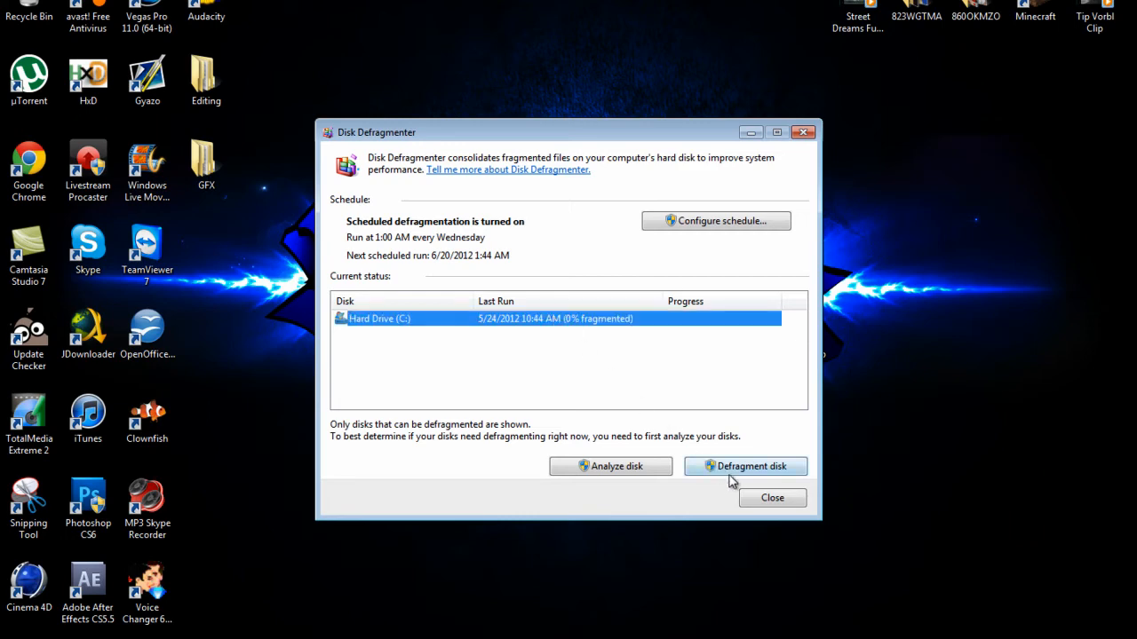
{"action": "mouse_move", "coordinate": [664, 436]}
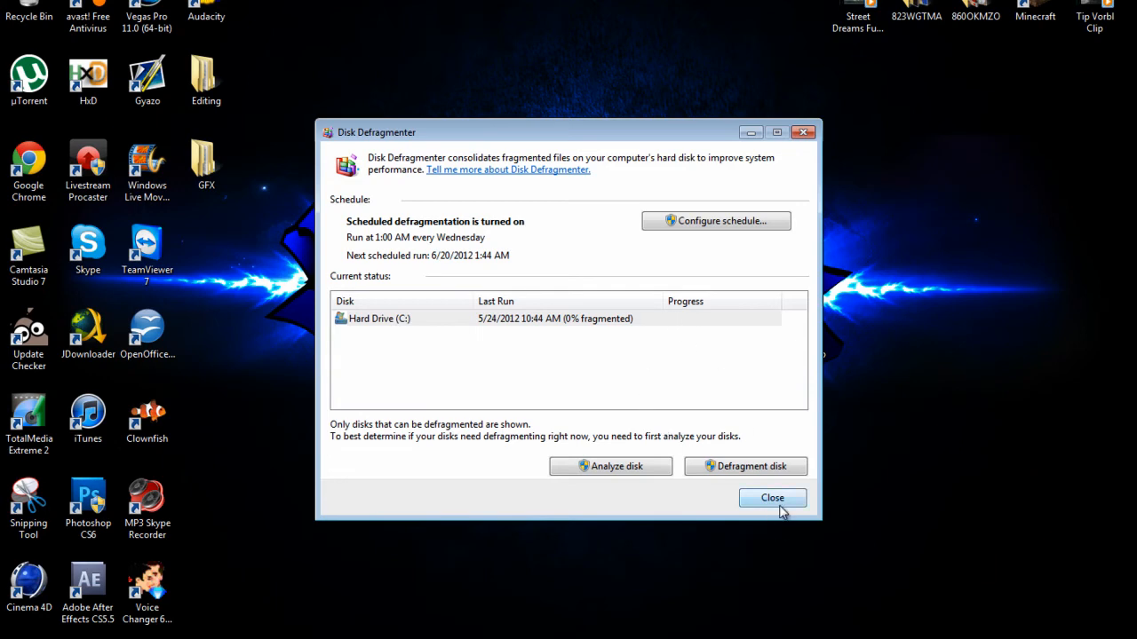
{"action": "left_click", "coordinate": [771, 498]}
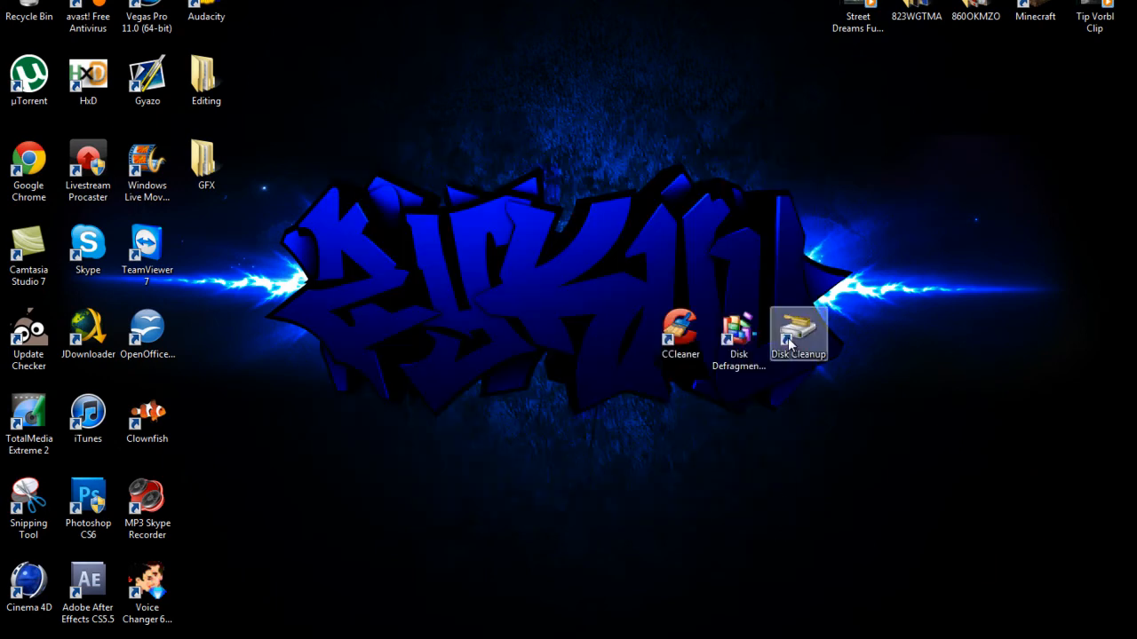
- Launch Disk Cleanup from the desktop so it calculates space on Hard Drive (C:)
{"action": "double_click", "coordinate": [797, 333]}
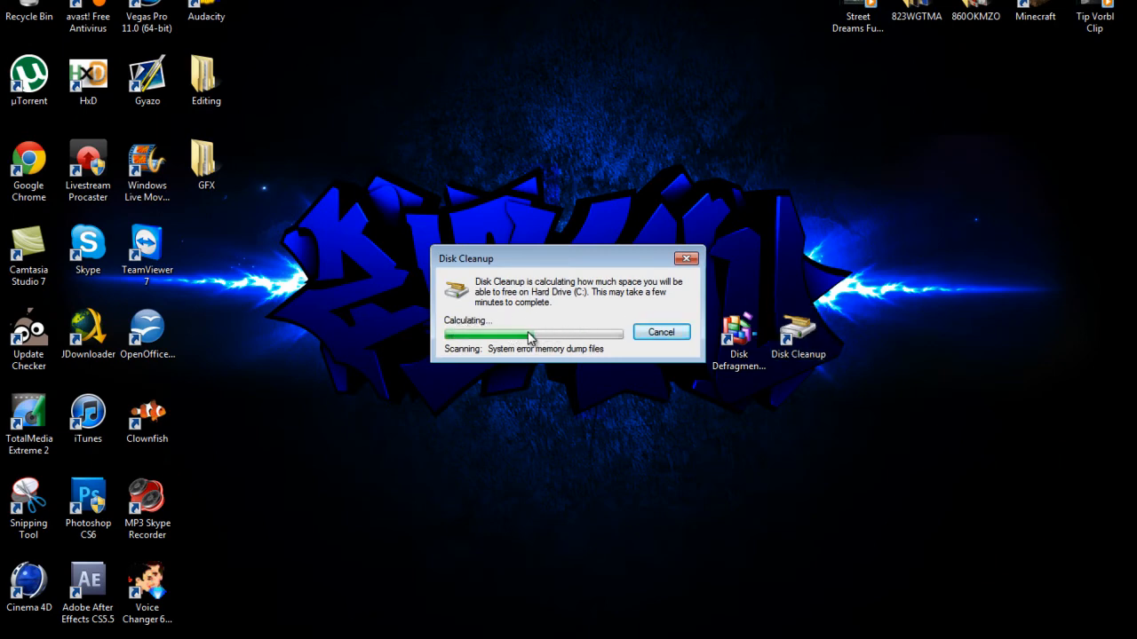
{"action": "mouse_move", "coordinate": [595, 341]}
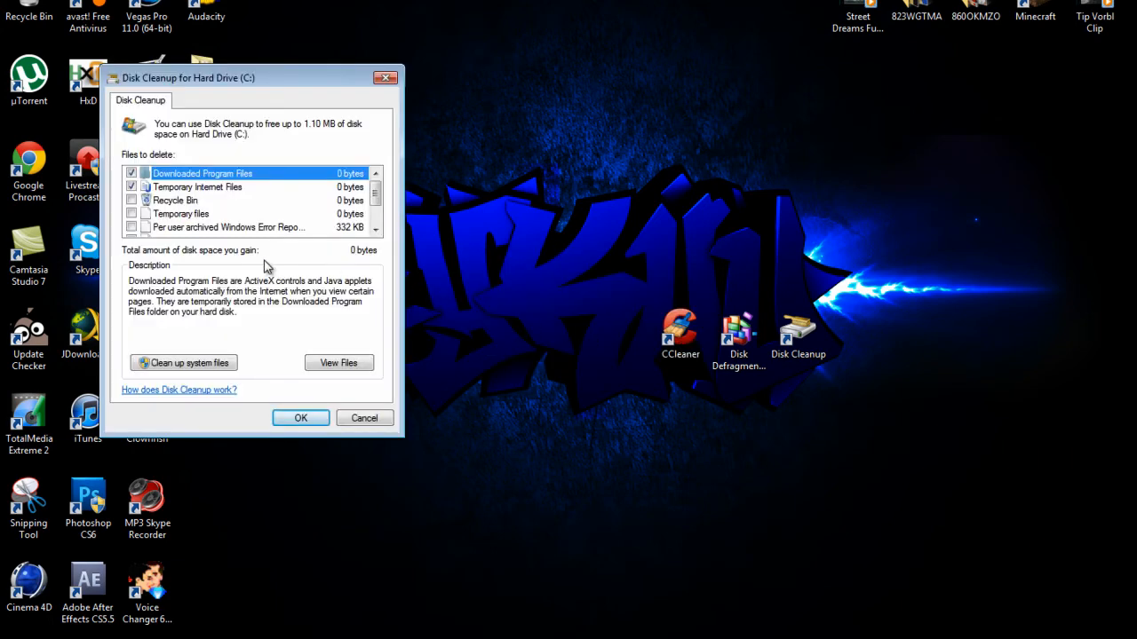
{"action": "mouse_move", "coordinate": [311, 222]}
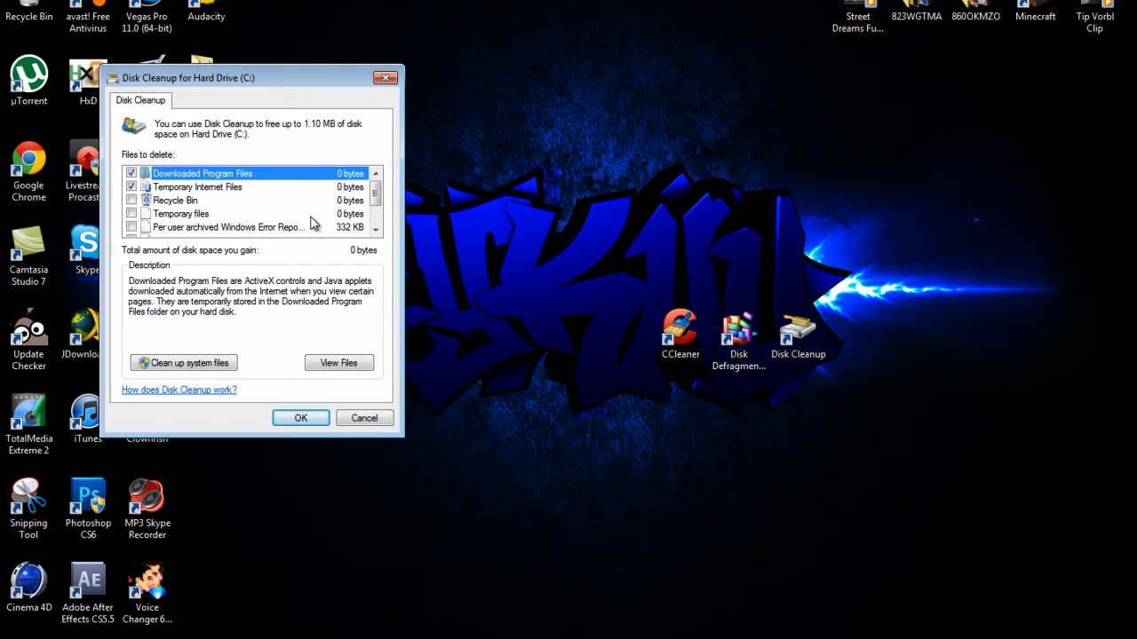
- Mark all file categories (1.10 MB) for cleanup and confirm permanent deletion
{"action": "left_click", "coordinate": [131, 199]}
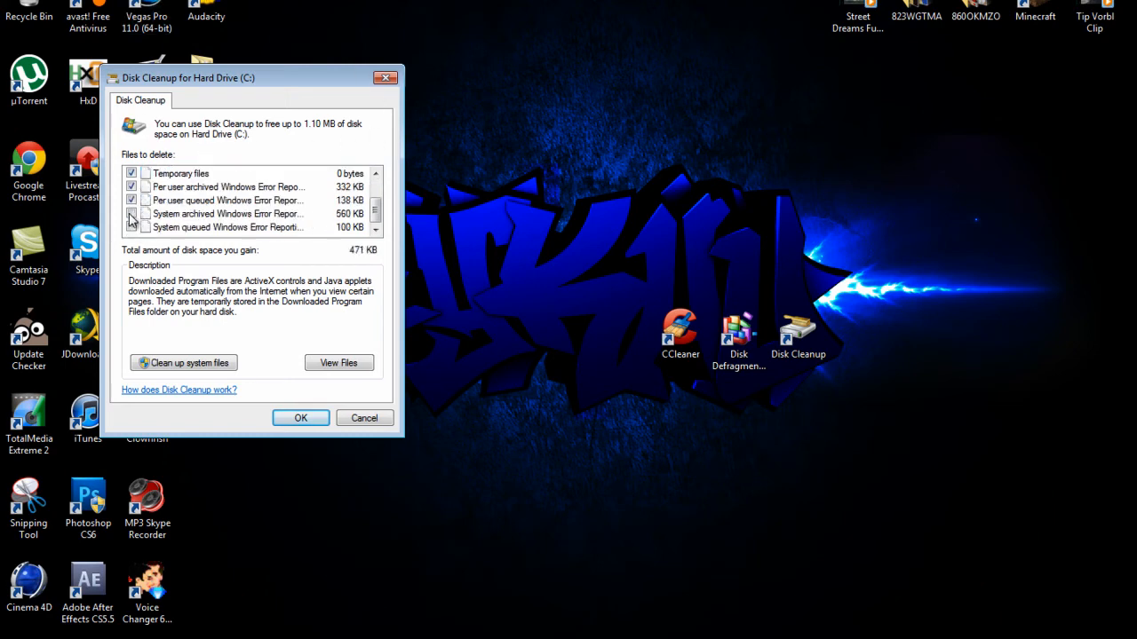
{"action": "left_click", "coordinate": [300, 418]}
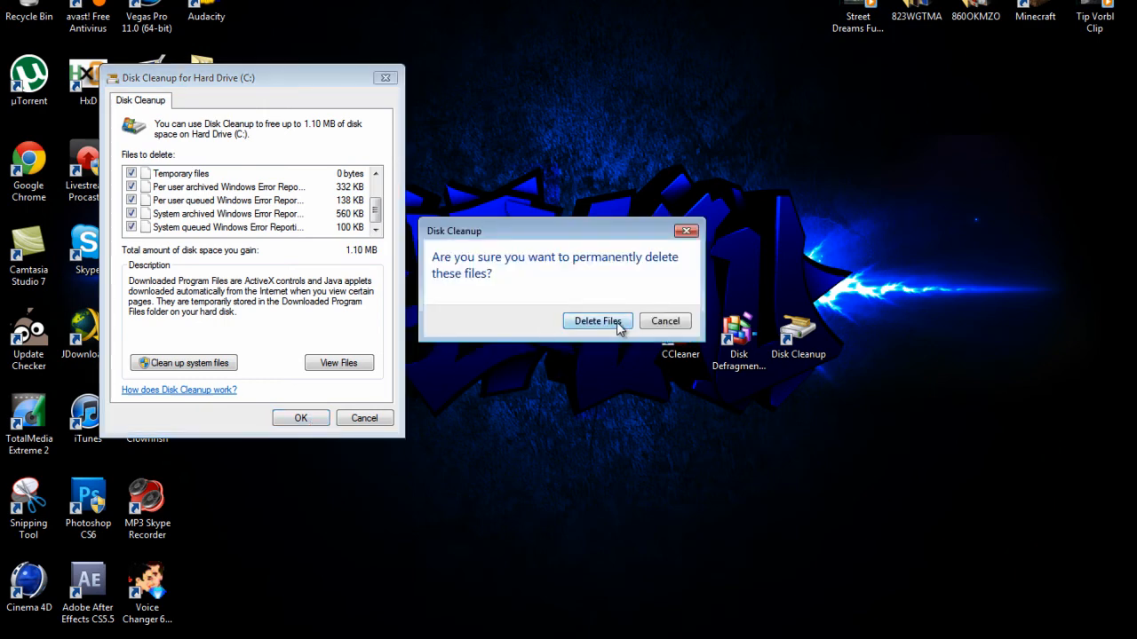
{"action": "left_click", "coordinate": [597, 320]}
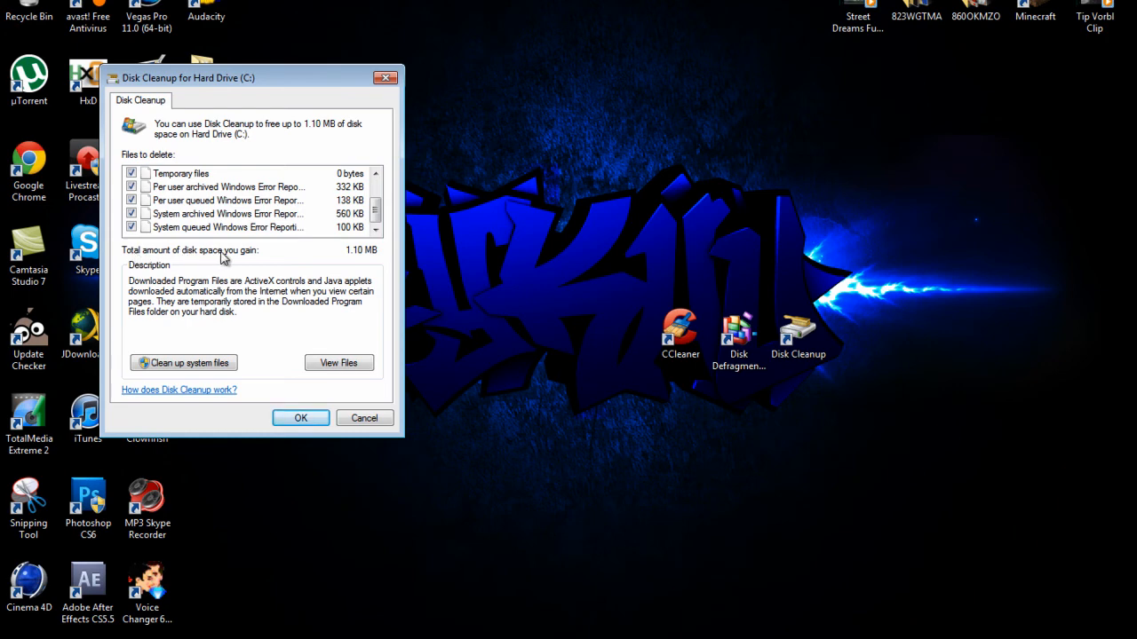
{"action": "mouse_move", "coordinate": [366, 375]}
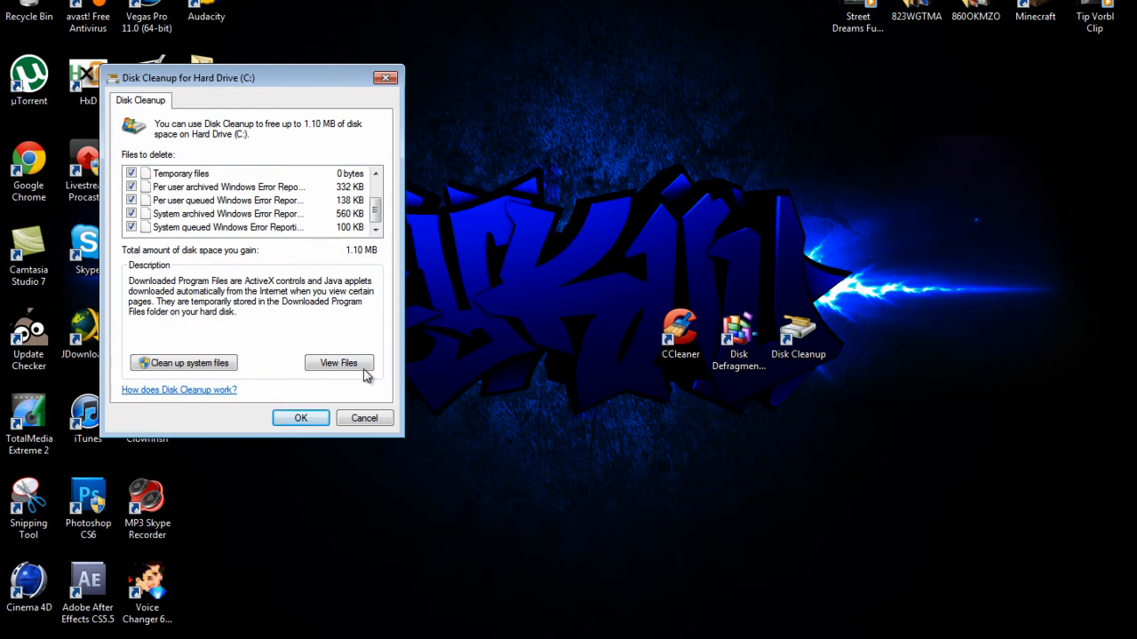
{"action": "mouse_move", "coordinate": [245, 440]}
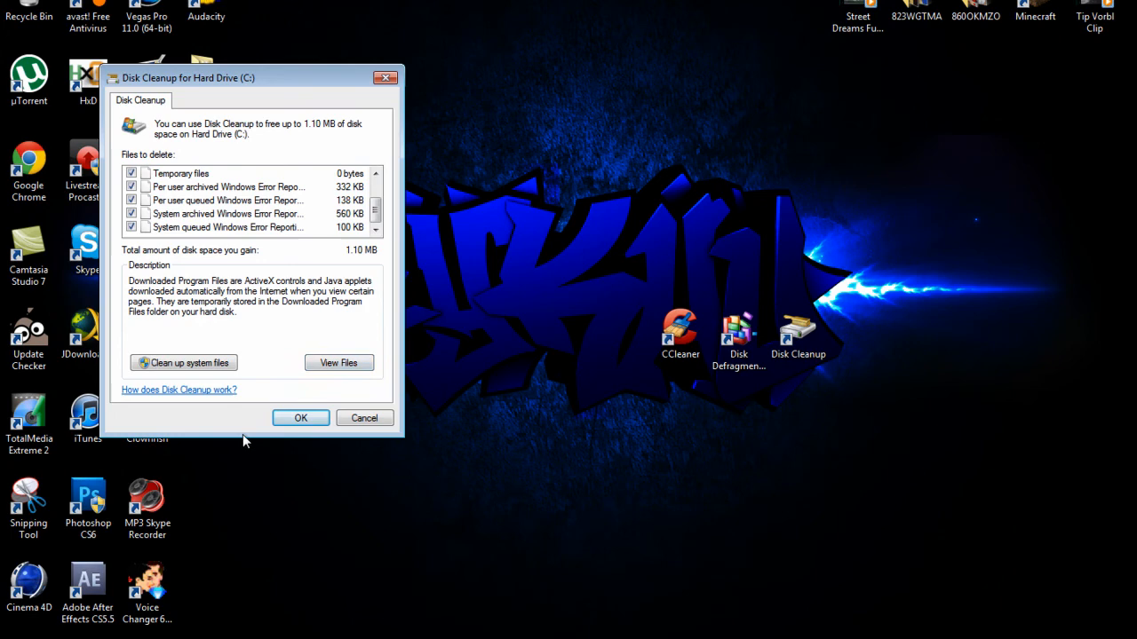
{"action": "mouse_move", "coordinate": [252, 446]}
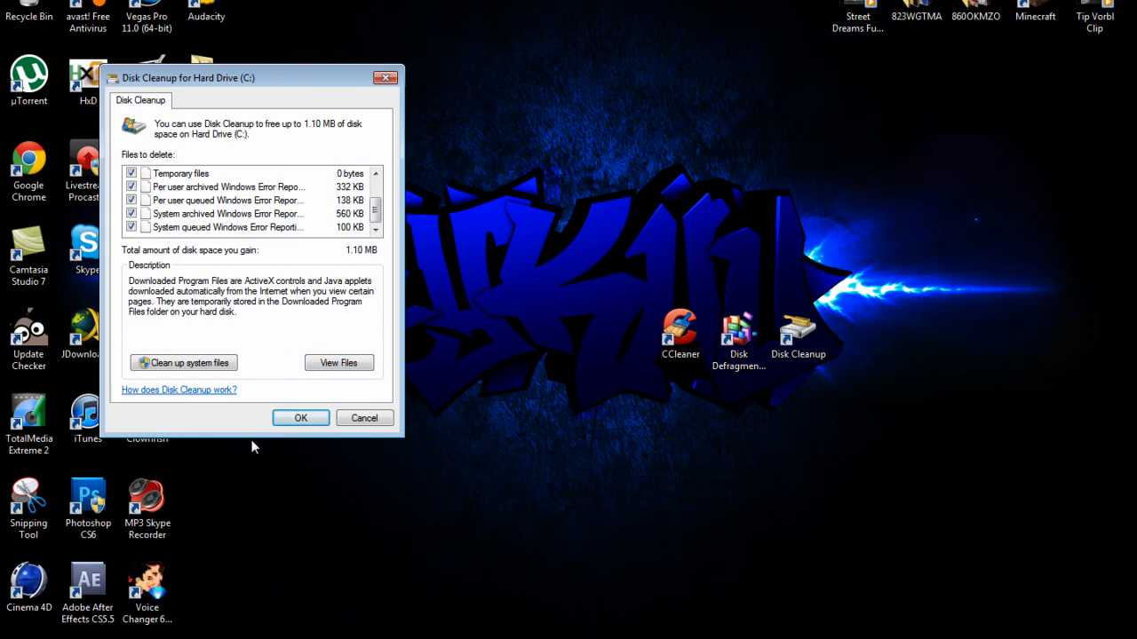